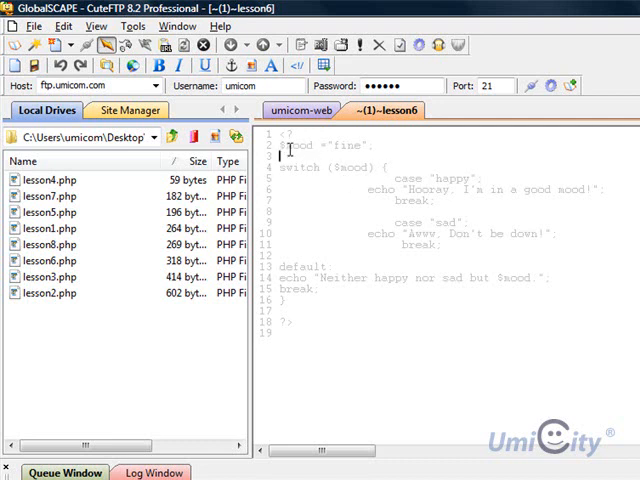
Step: Highlight $mood, the sad-case break and the default message while explaining, then return to CuteFTP
double_click(296, 144)
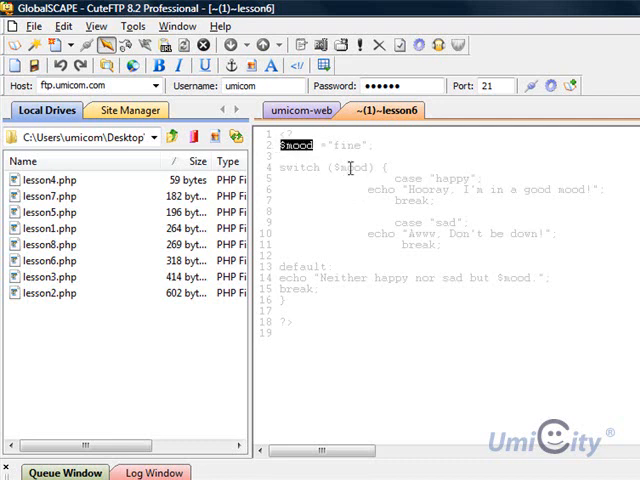
mouse_move(336, 178)
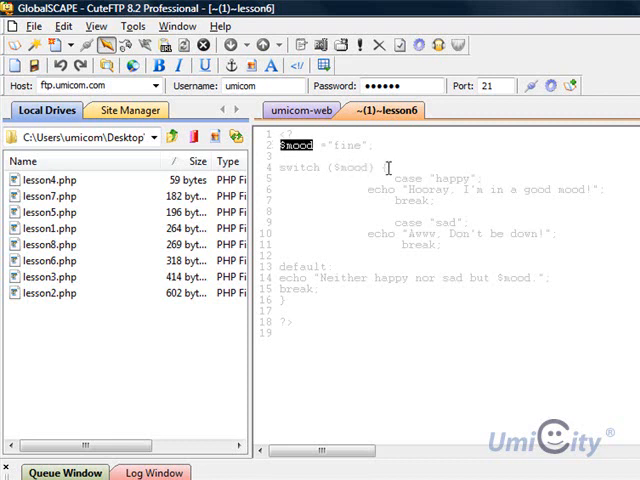
left_click(478, 182)
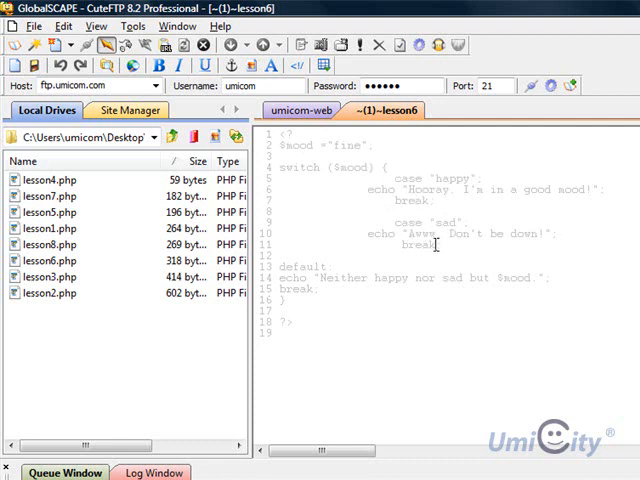
double_click(422, 244)
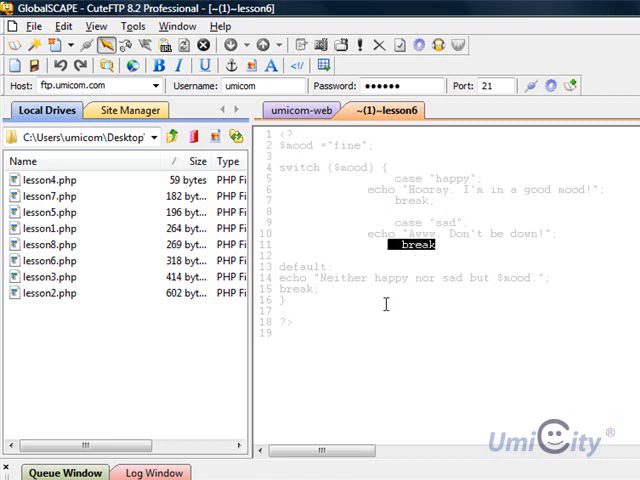
mouse_move(416, 210)
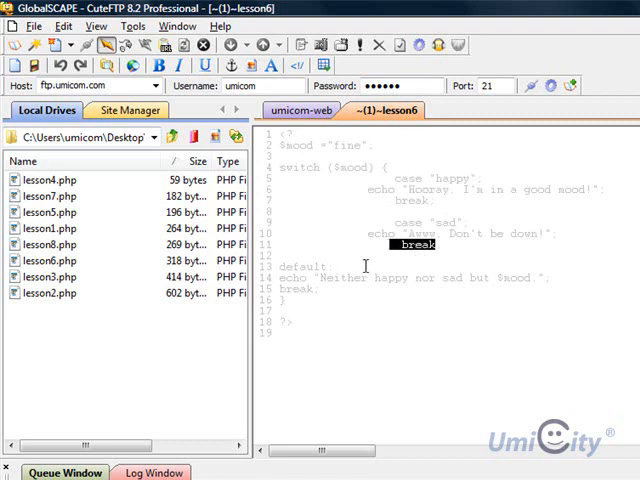
mouse_move(332, 288)
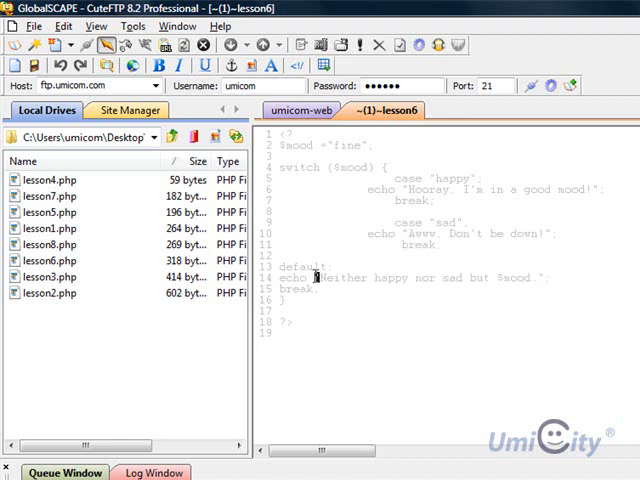
mouse_move(316, 284)
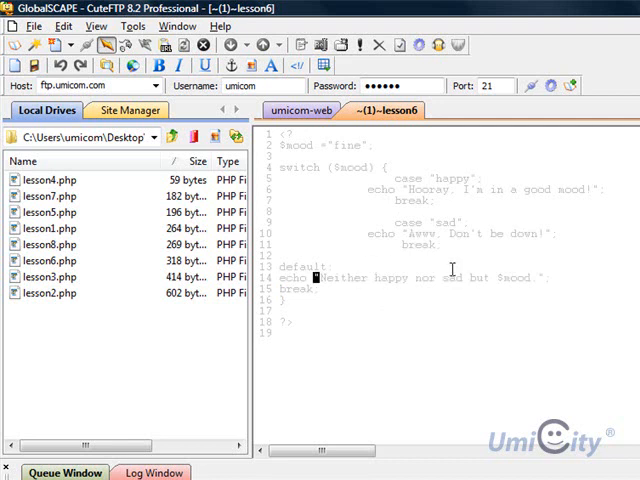
mouse_move(544, 276)
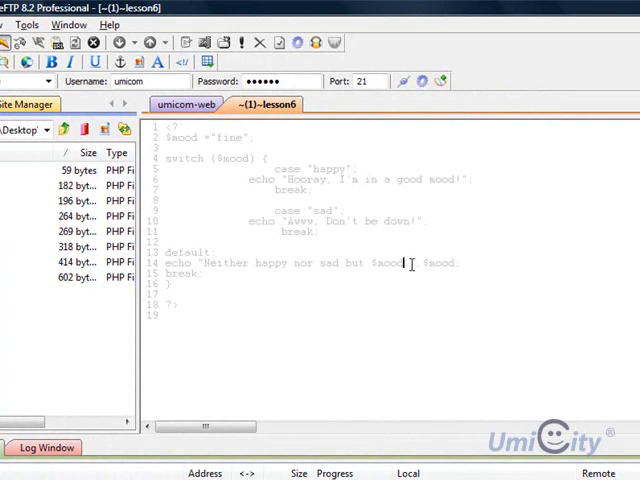
double_click(392, 264)
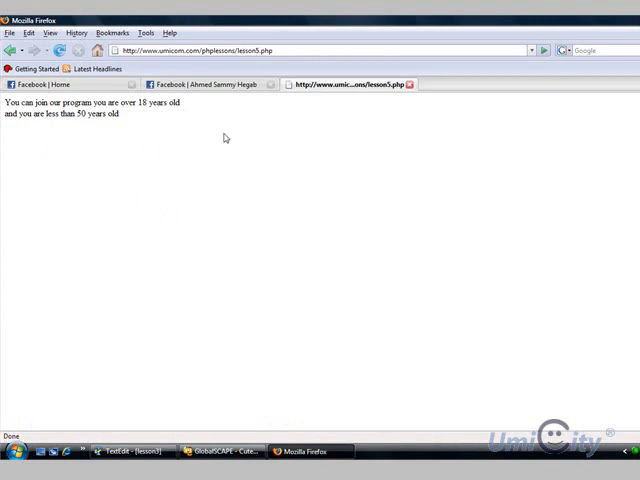
mouse_move(328, 68)
type("6")
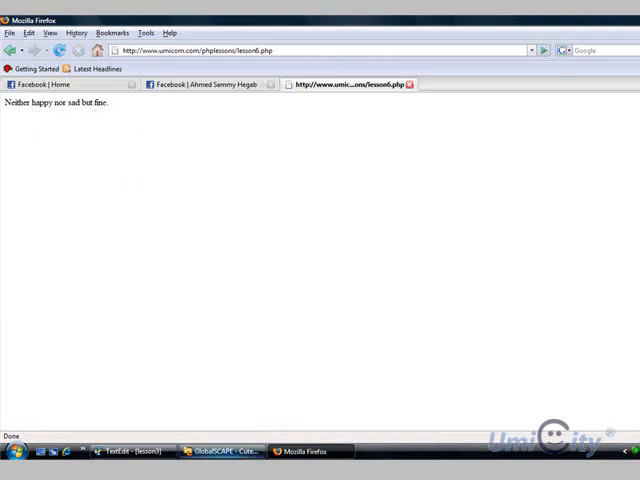
left_click(220, 452)
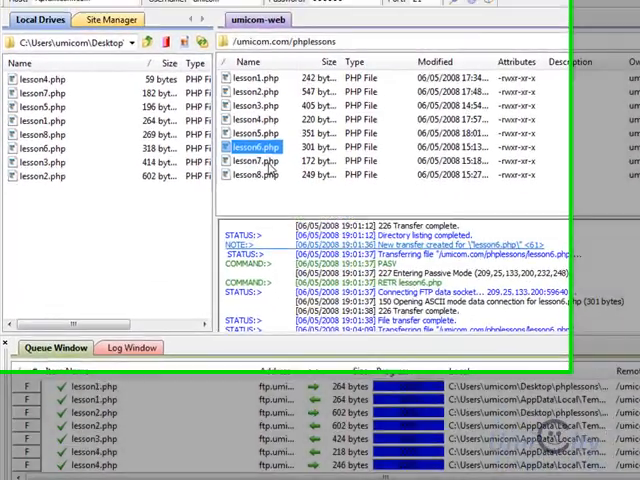
Step: Open lesson7.php from the server in the built-in editor
double_click(256, 160)
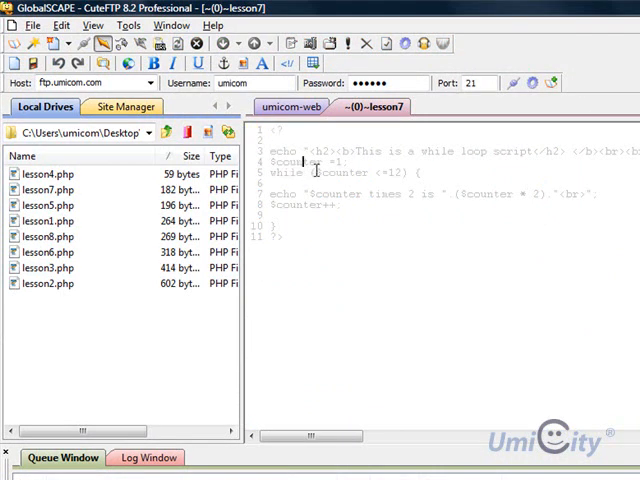
double_click(288, 172)
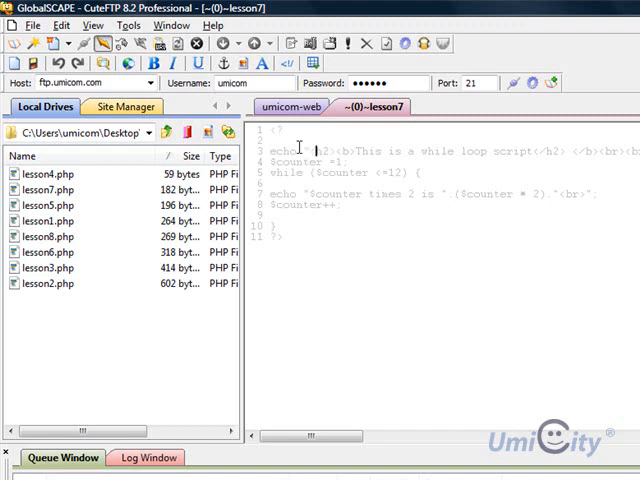
double_click(320, 150)
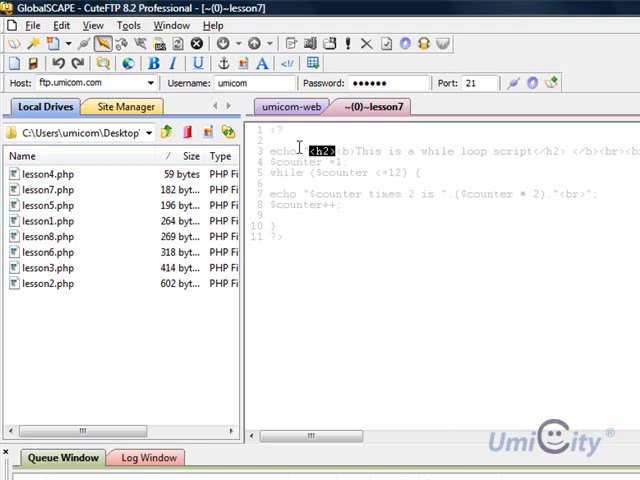
left_click(340, 150)
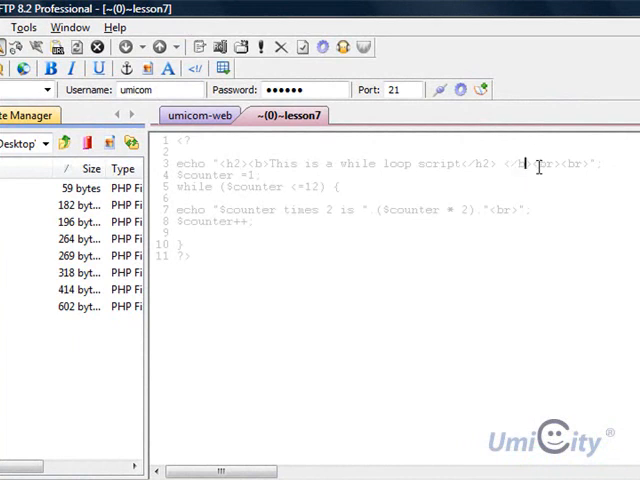
double_click(564, 164)
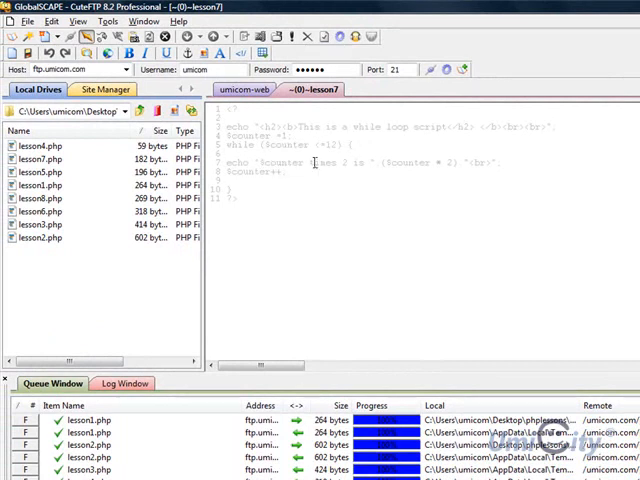
double_click(330, 162)
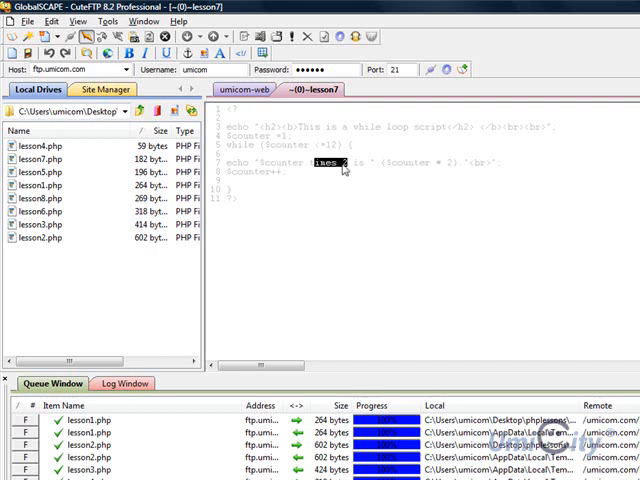
mouse_move(384, 164)
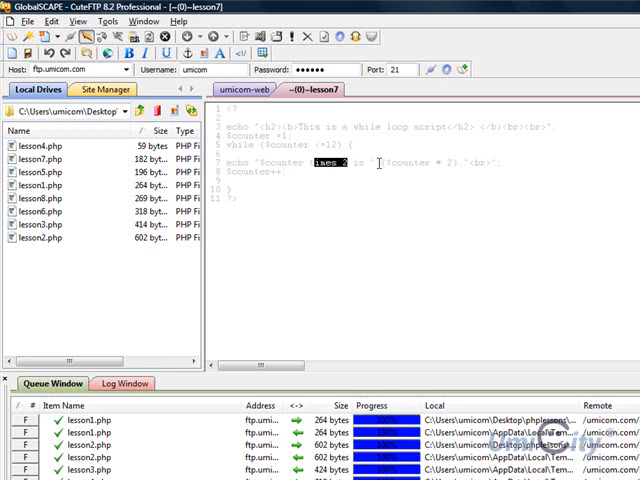
left_click(378, 164)
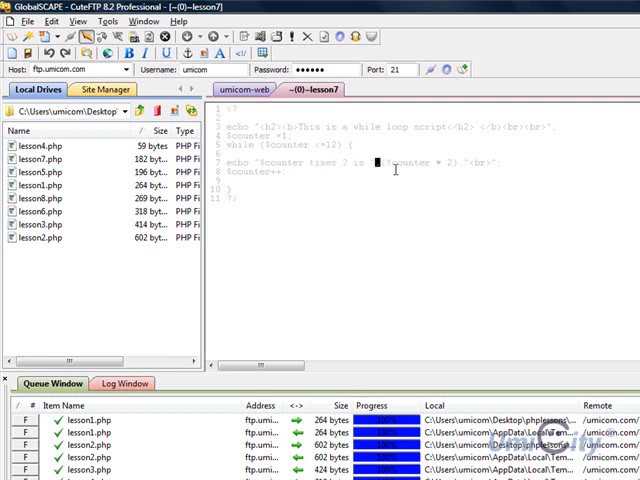
double_click(400, 162)
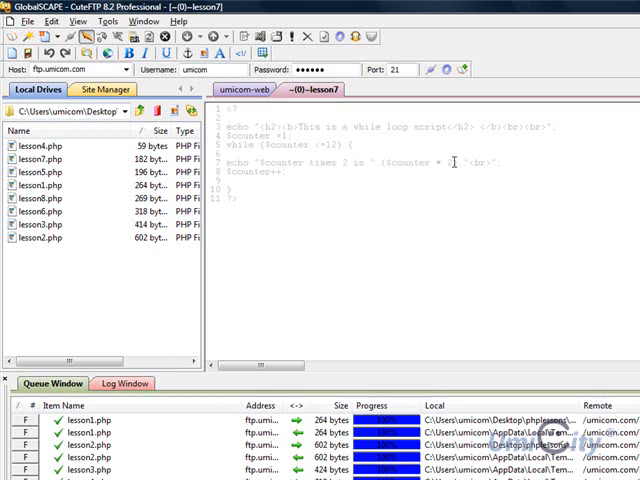
double_click(420, 164)
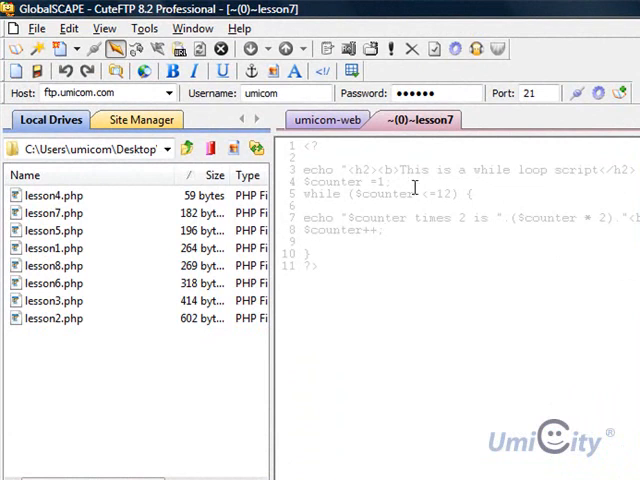
mouse_move(408, 204)
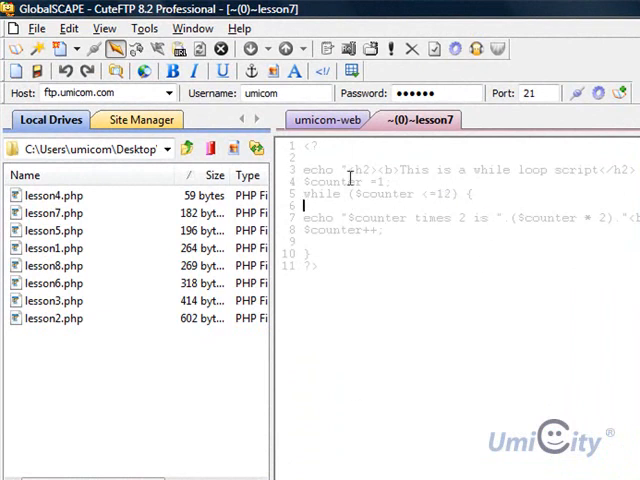
mouse_move(404, 202)
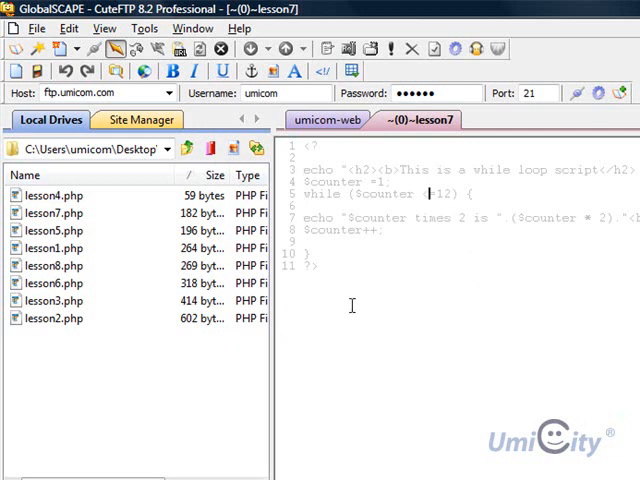
mouse_move(404, 180)
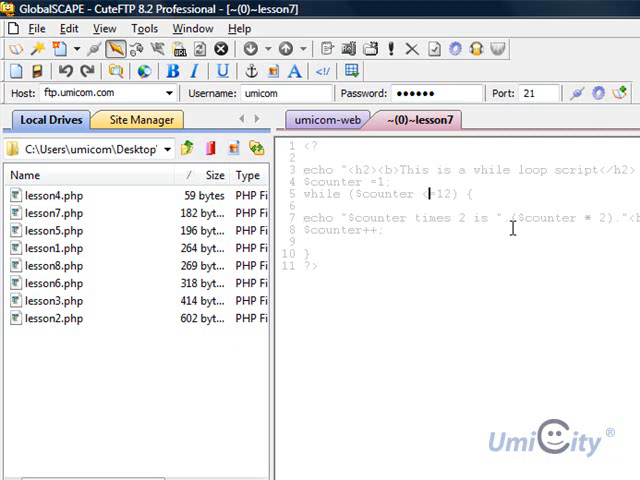
mouse_move(440, 246)
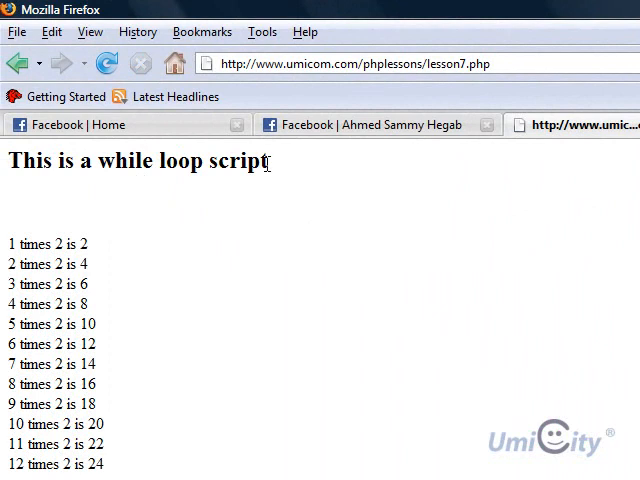
mouse_move(28, 228)
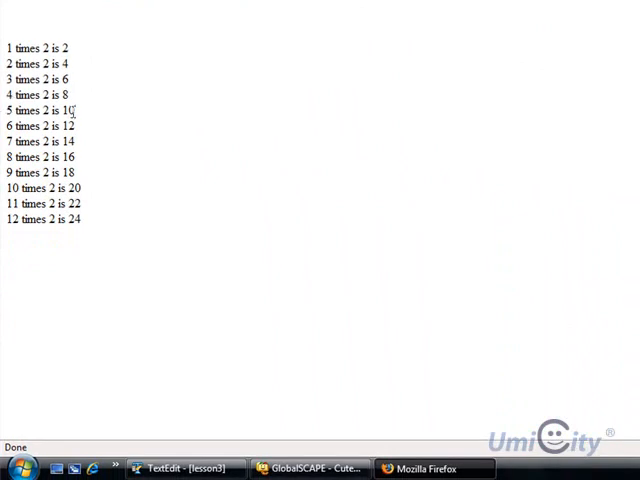
mouse_move(66, 220)
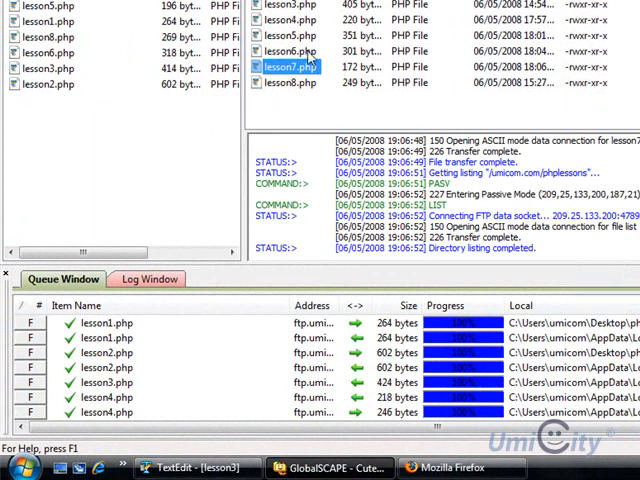
Step: Open the remote lesson8.php via View/Edit in the built-in editor
right_click(290, 212)
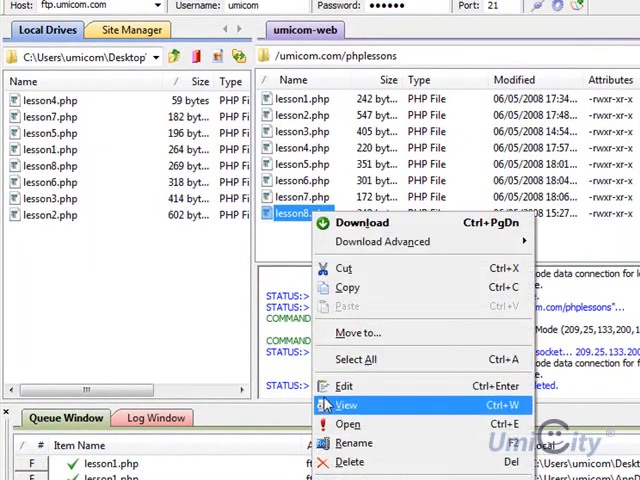
left_click(344, 404)
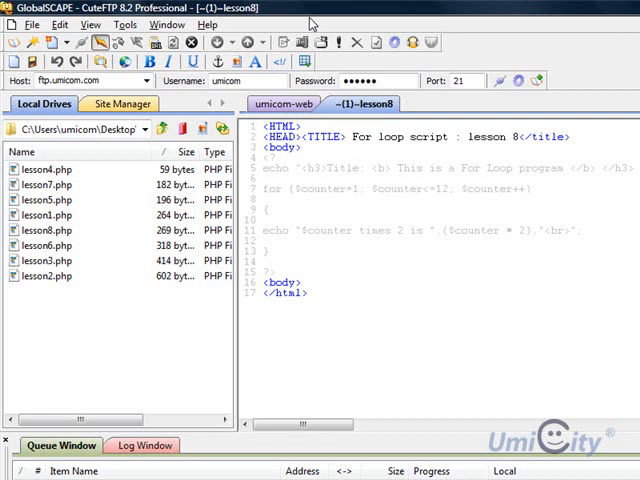
mouse_move(396, 140)
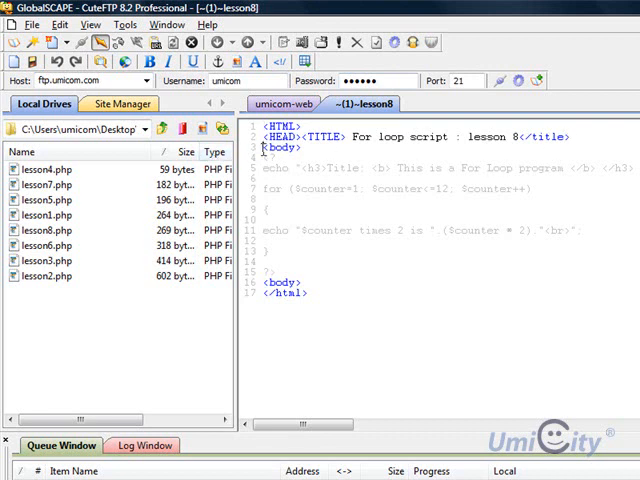
double_click(282, 148)
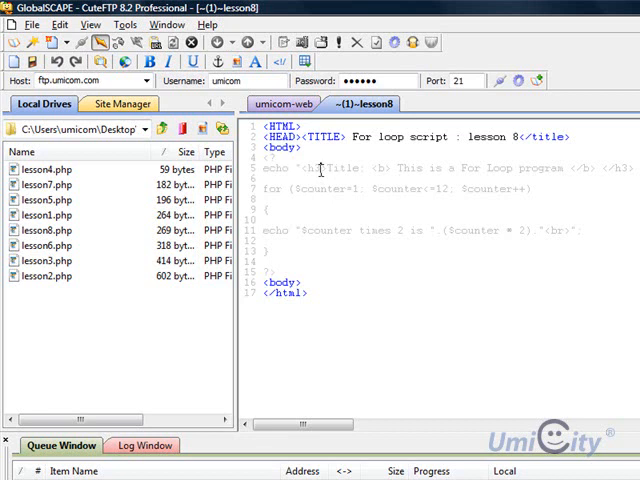
mouse_move(448, 208)
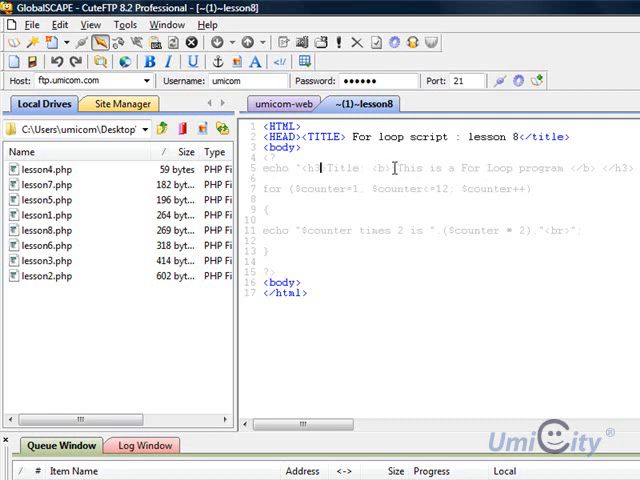
double_click(384, 168)
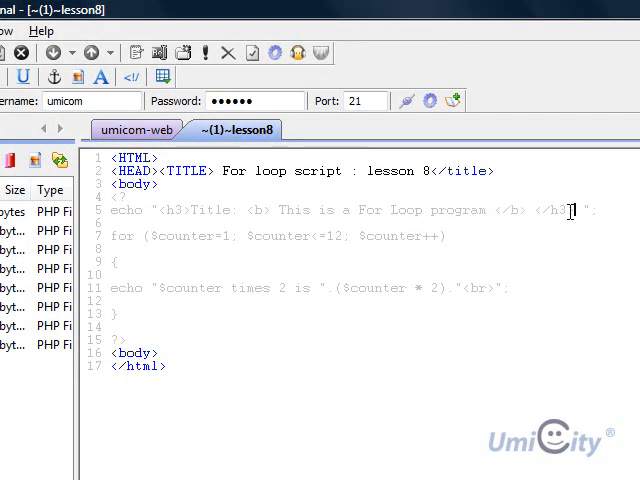
double_click(556, 210)
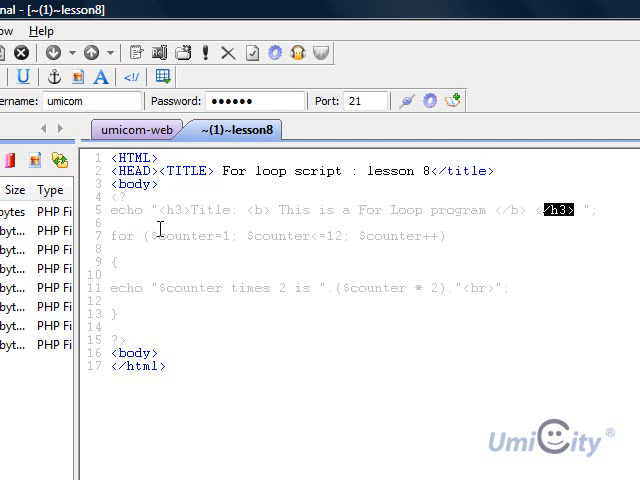
mouse_move(218, 236)
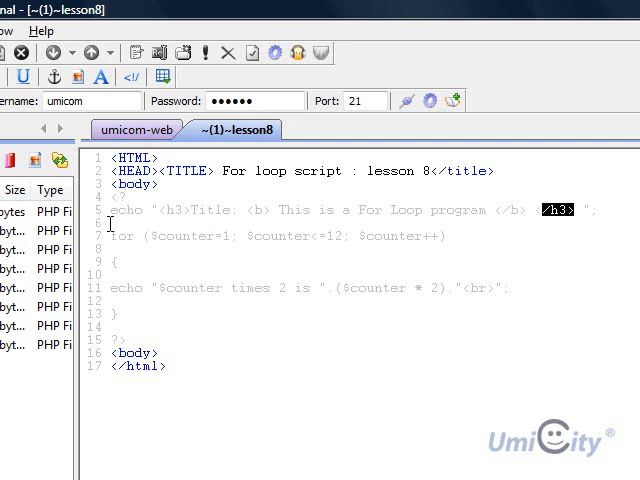
mouse_move(262, 236)
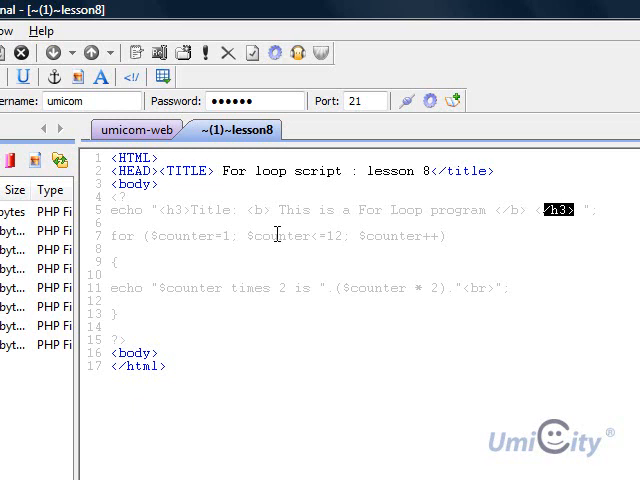
mouse_move(308, 240)
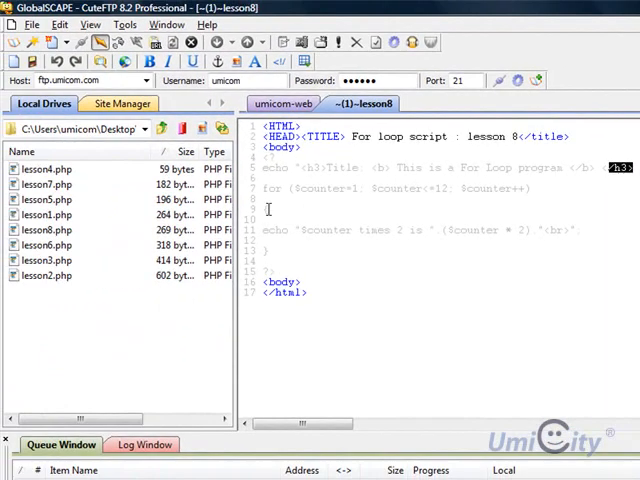
mouse_move(268, 244)
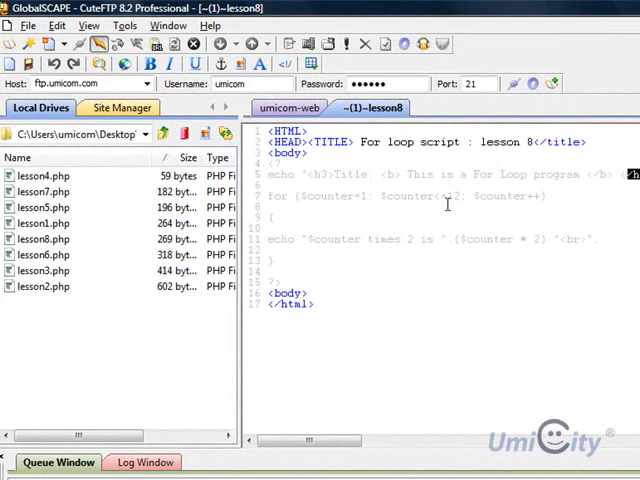
mouse_move(496, 262)
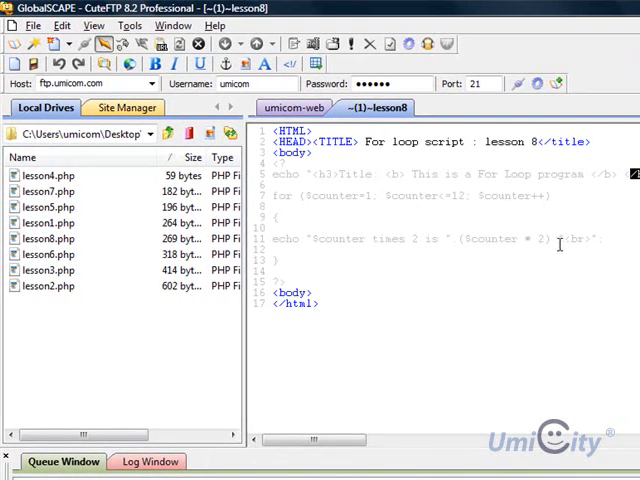
Step: Save the edited lesson8 script to the server and switch to Firefox to test it
right_click(388, 296)
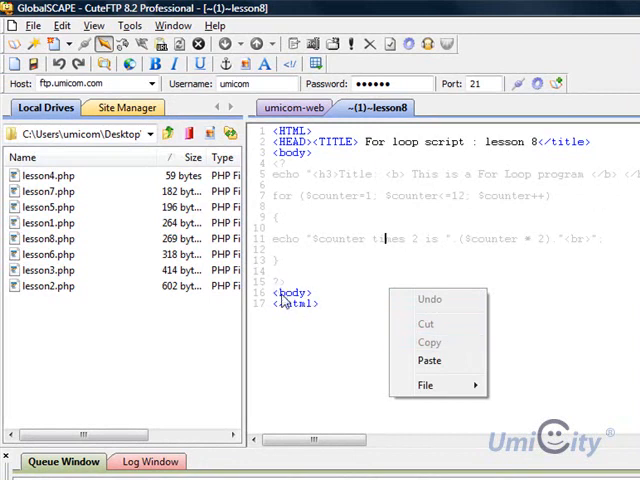
left_click(444, 328)
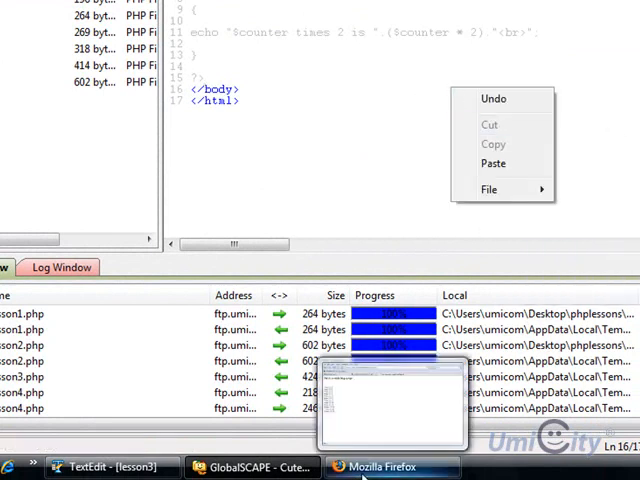
left_click(388, 466)
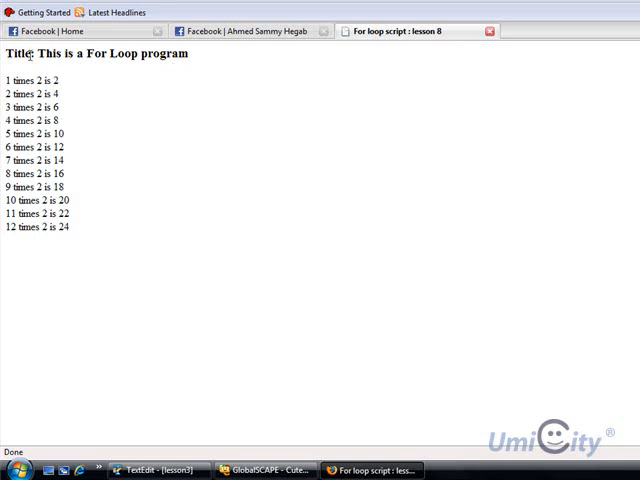
Step: Return from the lesson8 page in Firefox to the CuteFTP editor
double_click(18, 54)
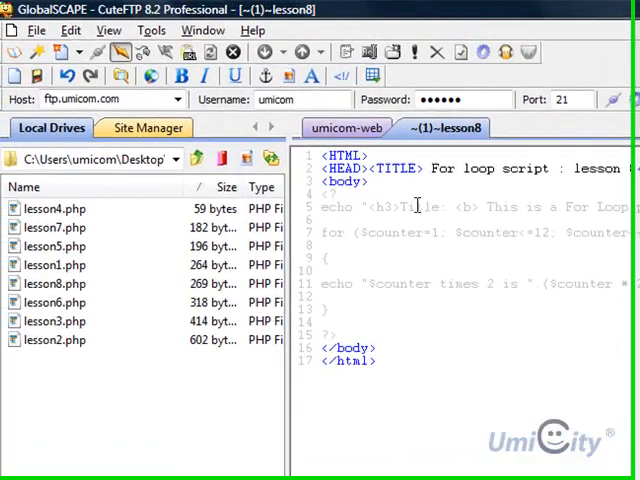
Step: Move </h3> right after Title: on line 5 and save the script
left_click(456, 210)
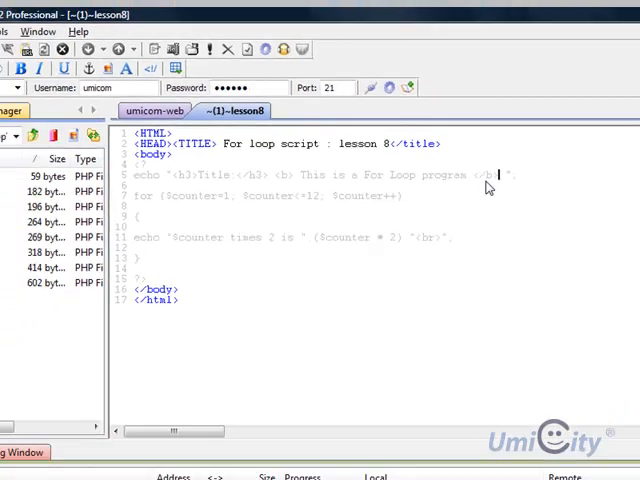
right_click(484, 188)
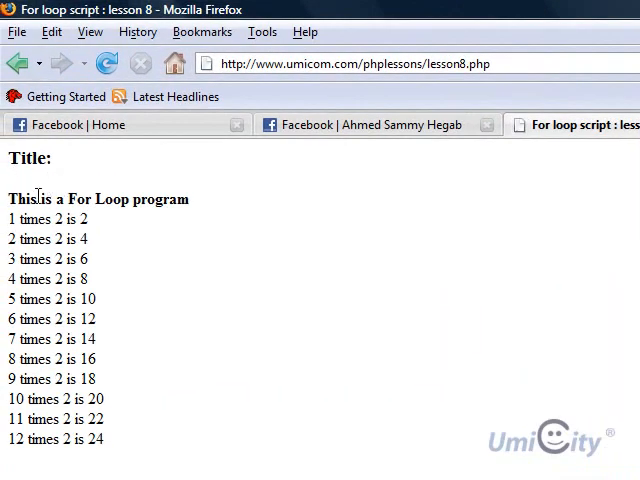
mouse_move(230, 216)
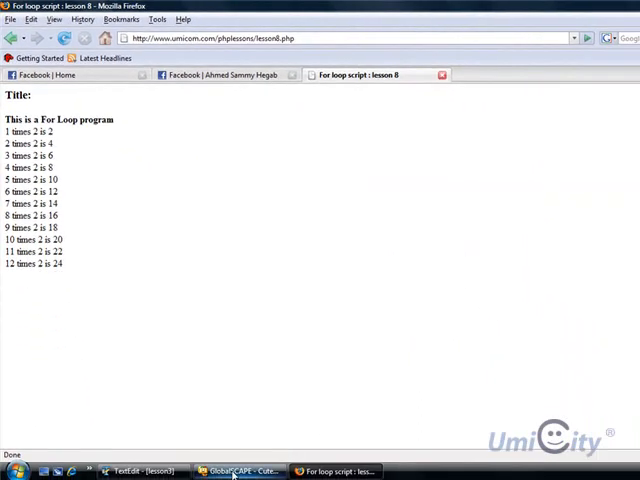
left_click(240, 472)
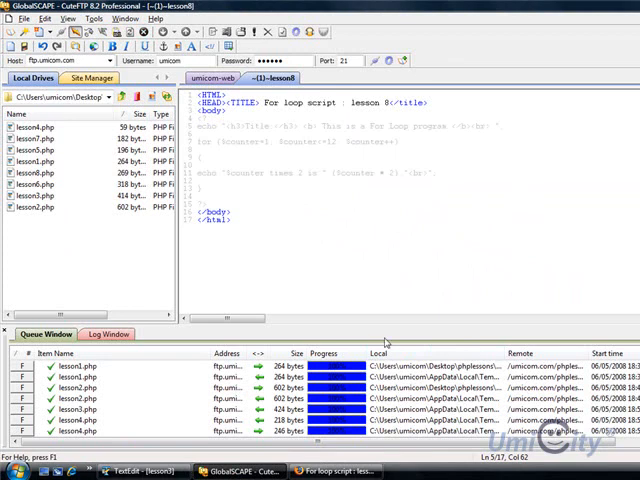
left_click(336, 472)
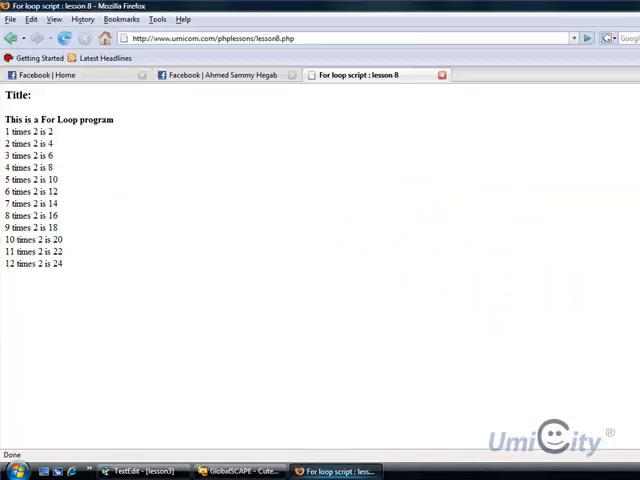